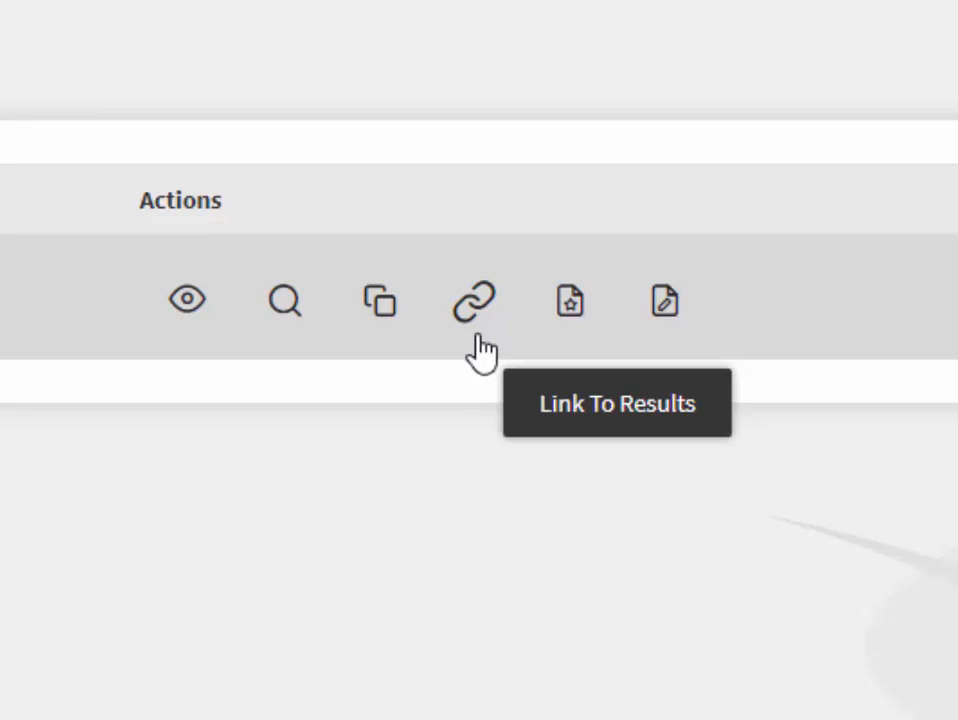
Open DaXtra Search's main candidate search page with its query box, source toggles and filters
click(473, 299)
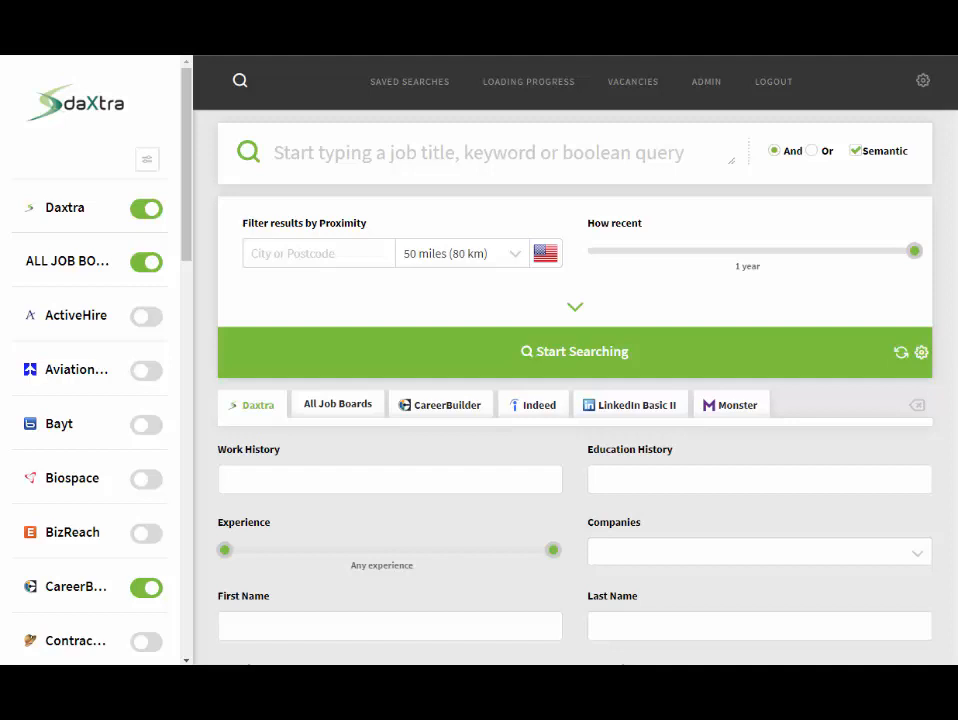
click(632, 81)
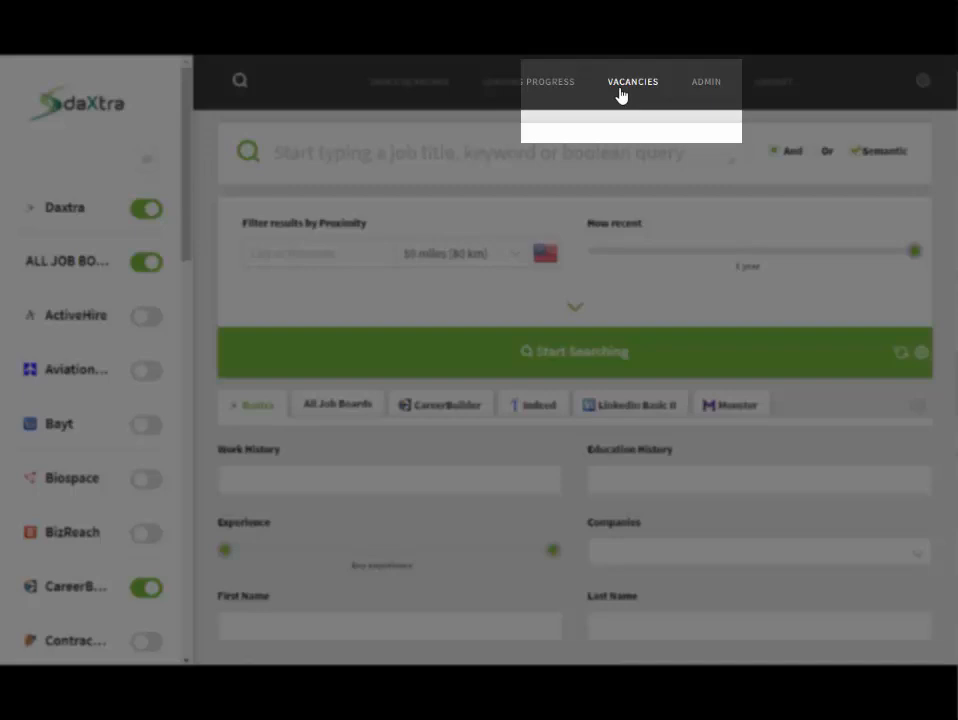
Search vacancies by ID 109242 to list the Project Manager vacancy
click(632, 81)
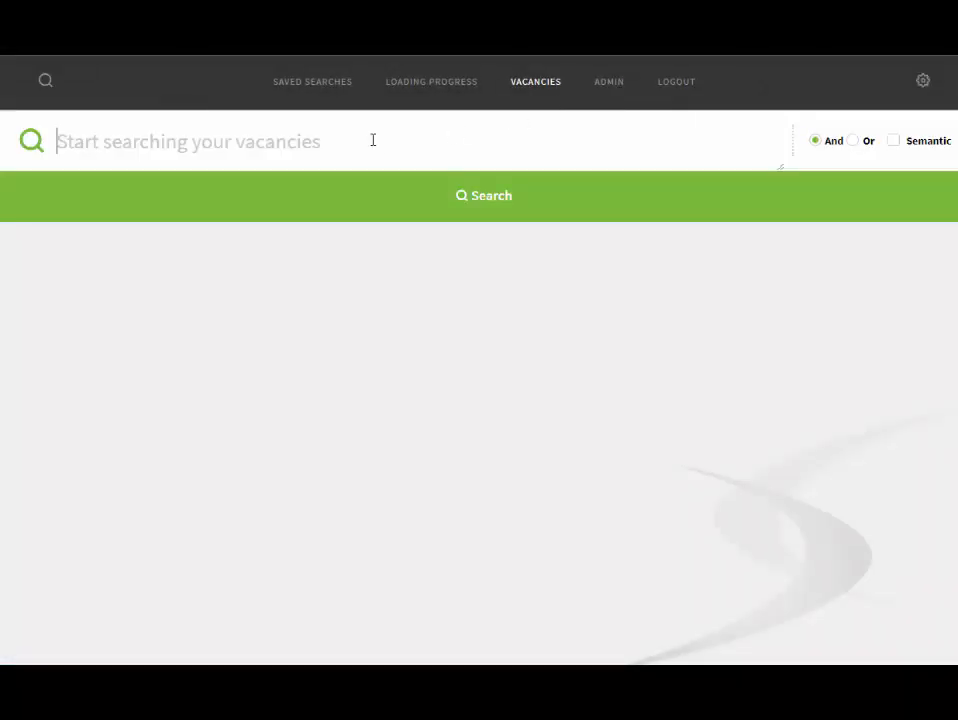
text(project manager)
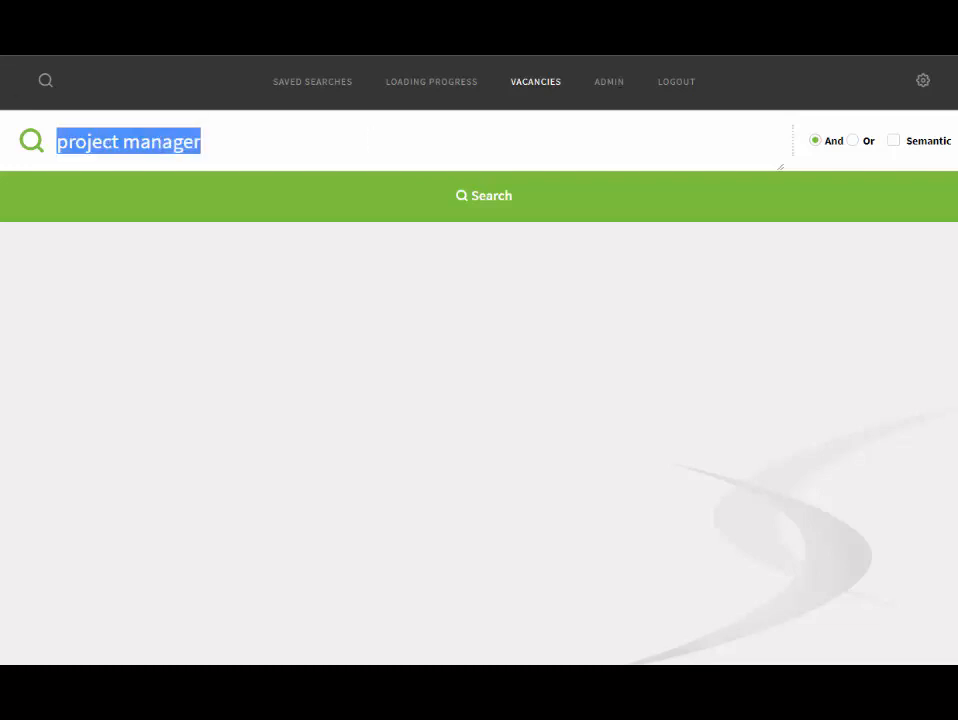
text(109242)
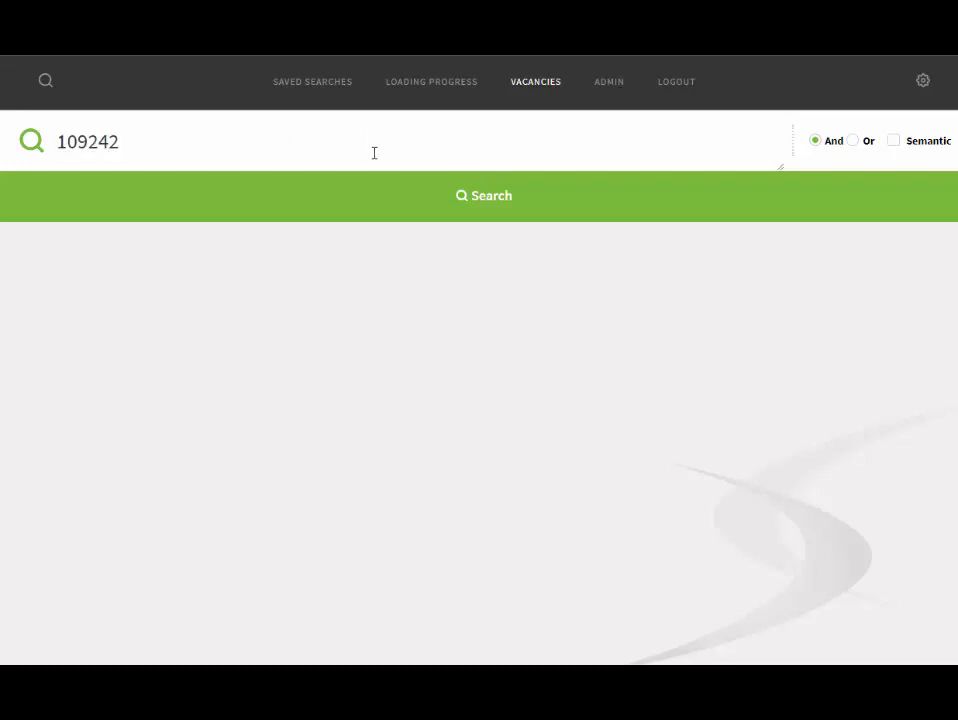
mouse_move(447, 206)
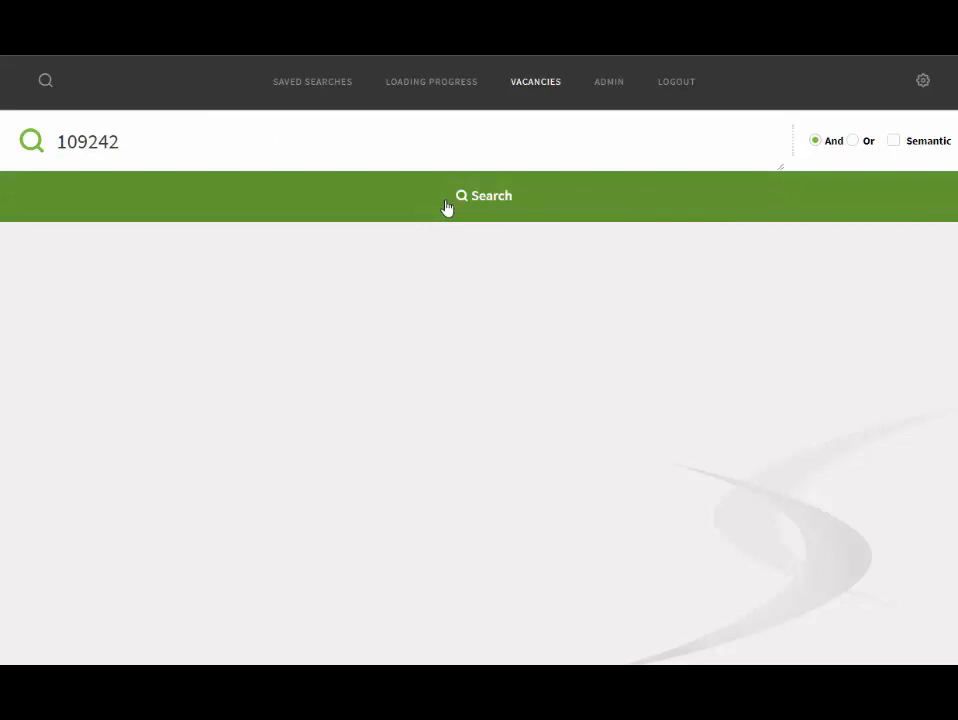
click(893, 140)
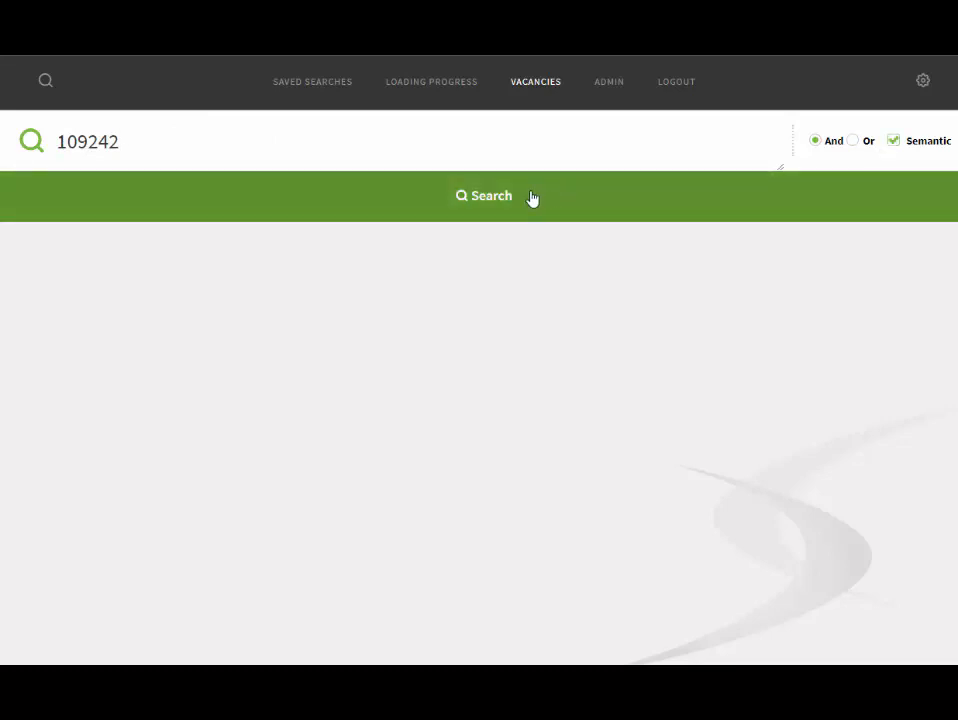
click(484, 195)
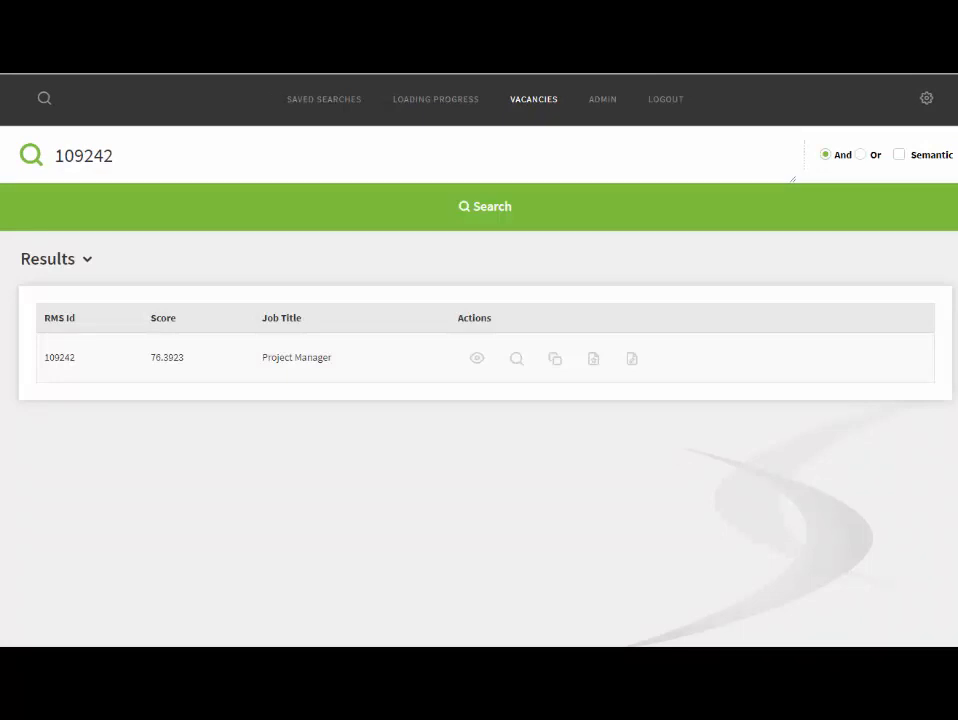
mouse_move(477, 357)
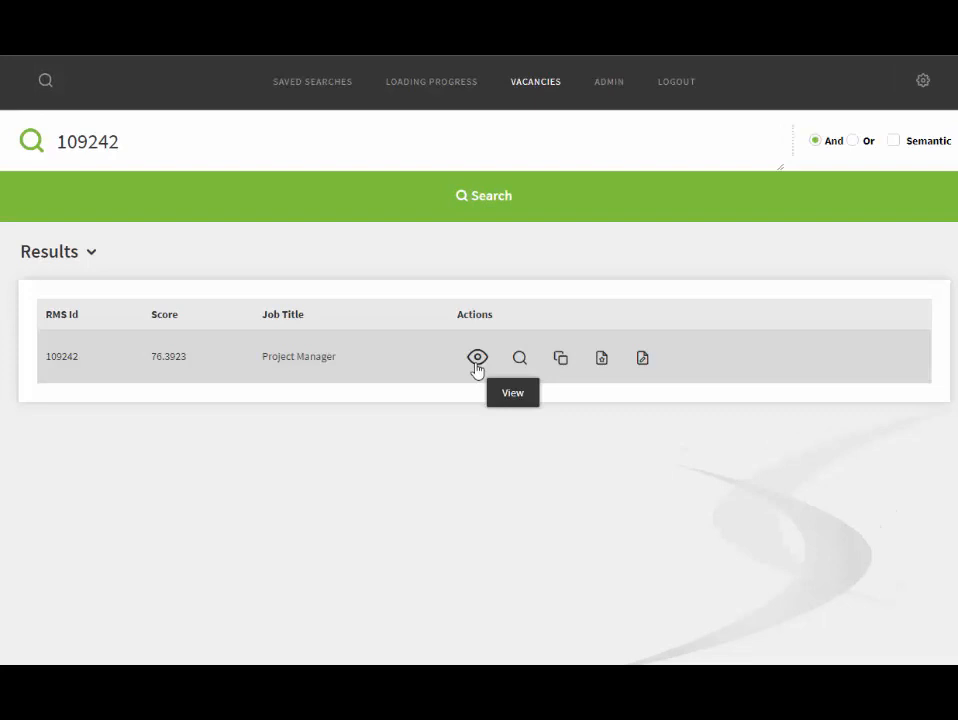
click(477, 357)
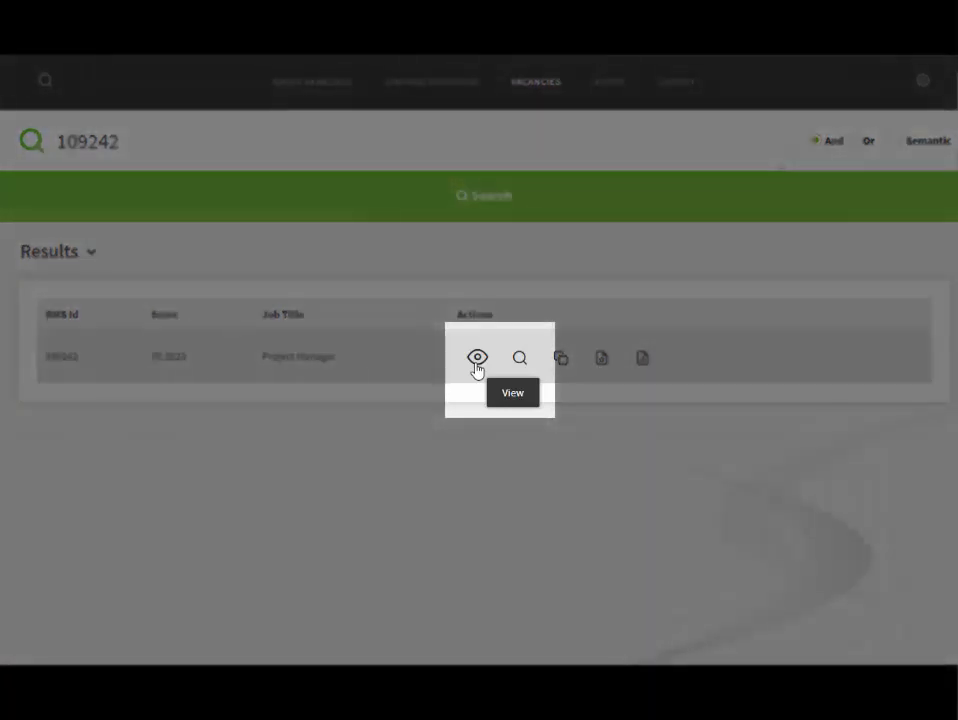
click(478, 357)
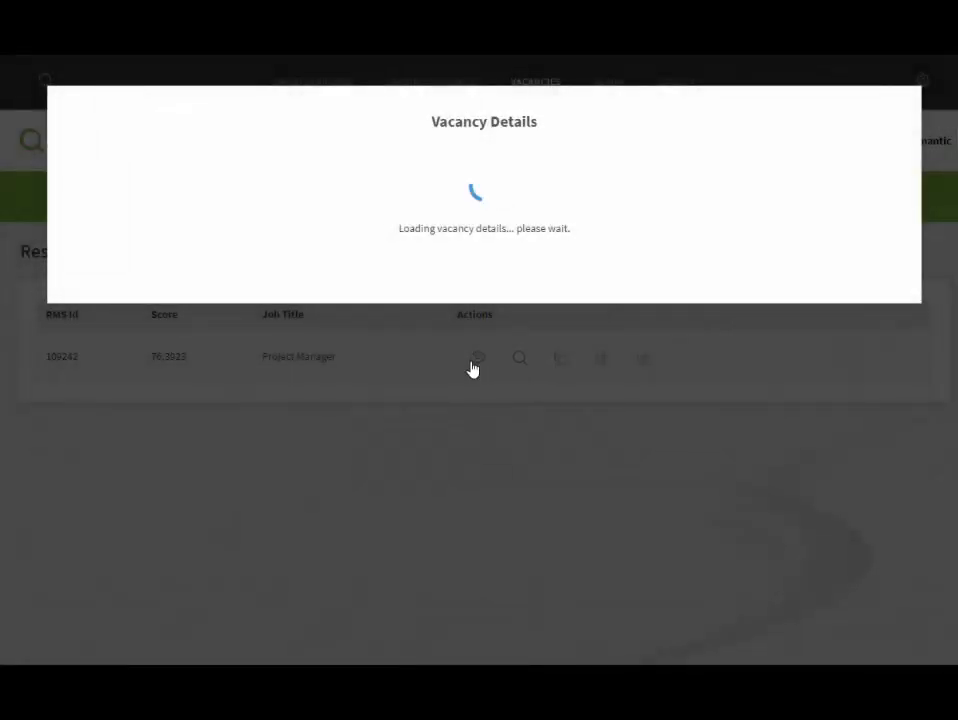
click(478, 357)
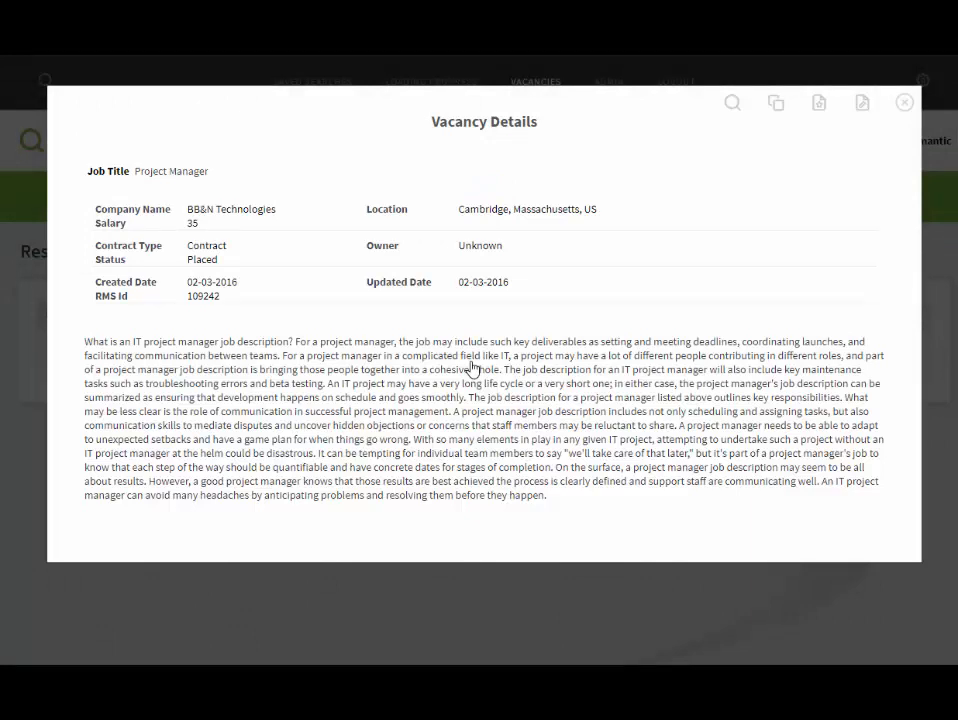
click(903, 102)
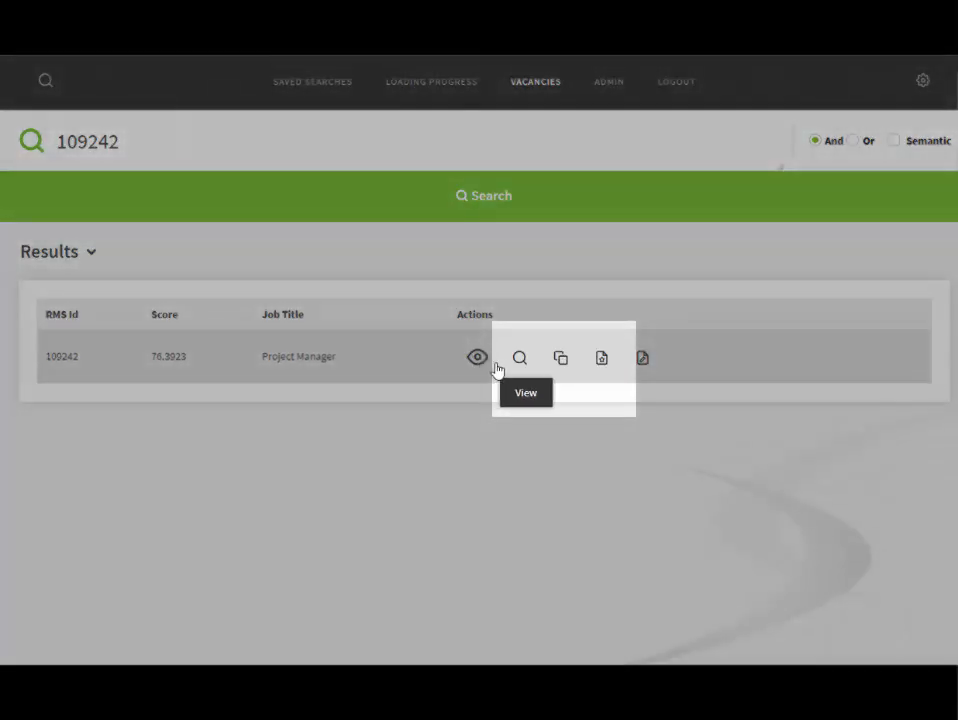
mouse_move(519, 357)
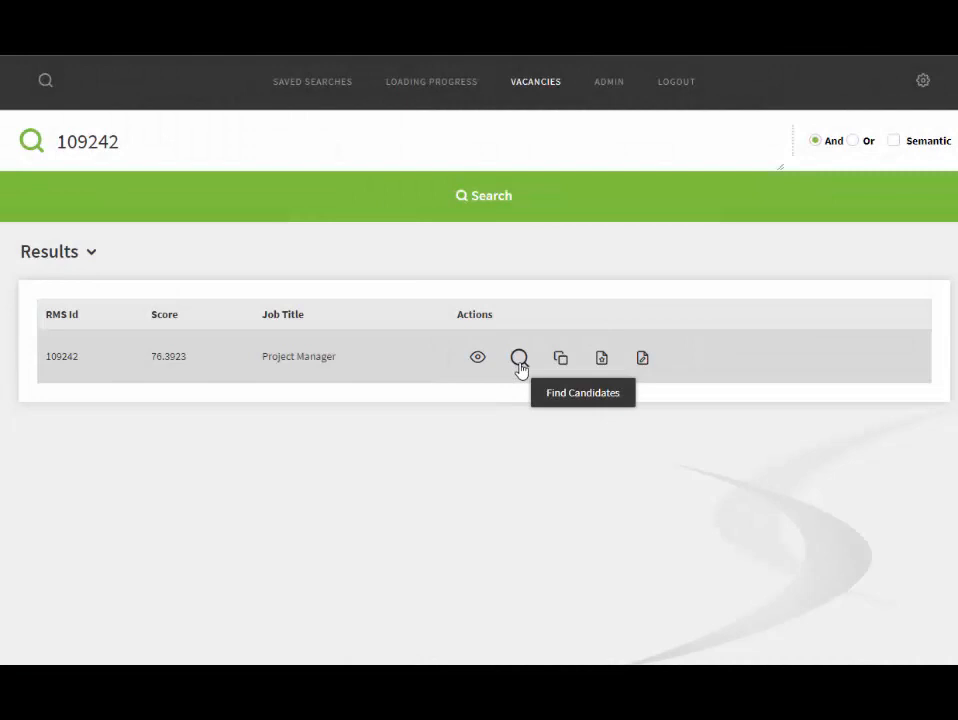
click(519, 357)
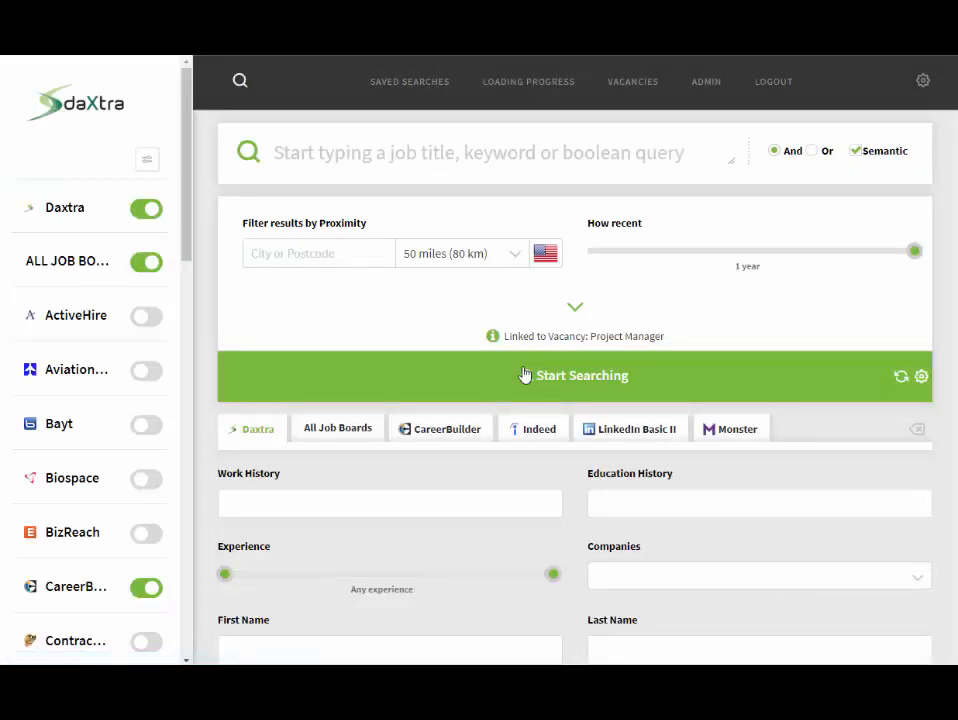
click(575, 375)
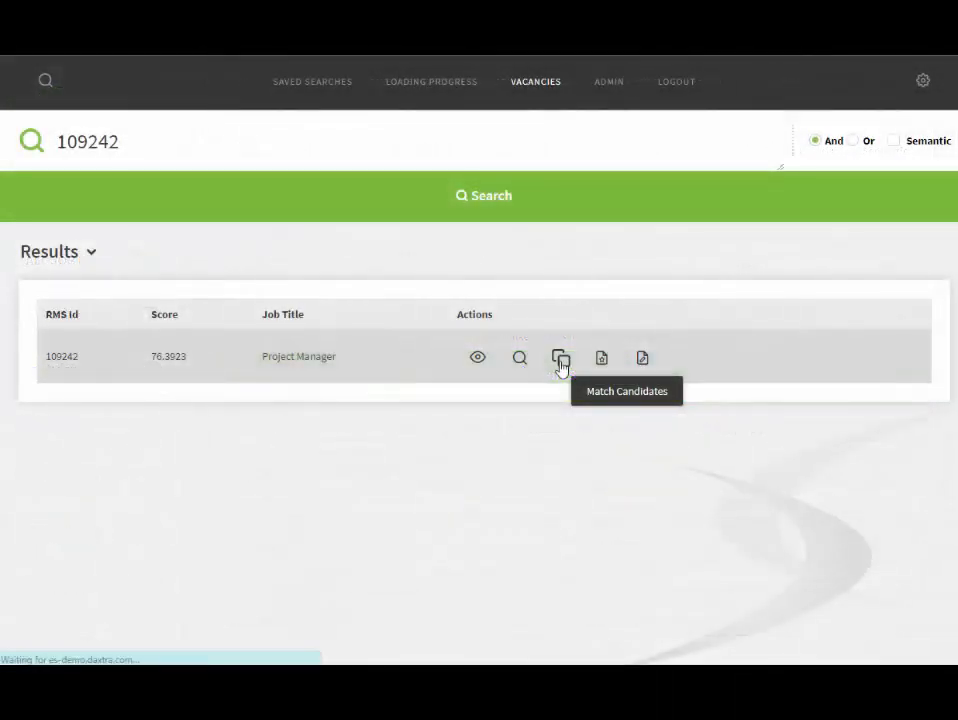
click(561, 357)
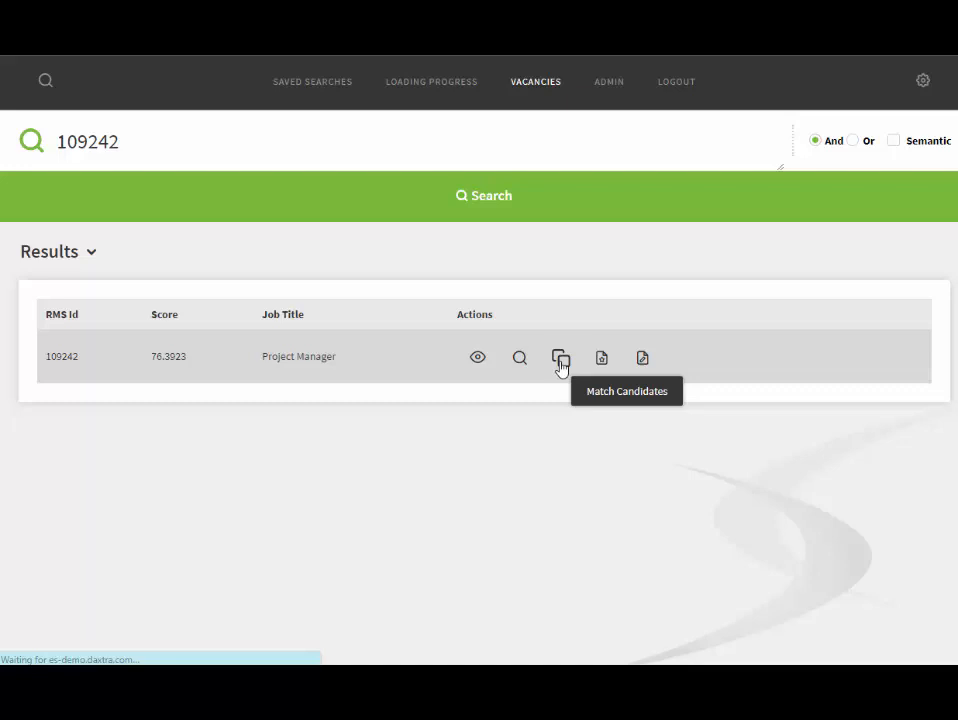
click(561, 357)
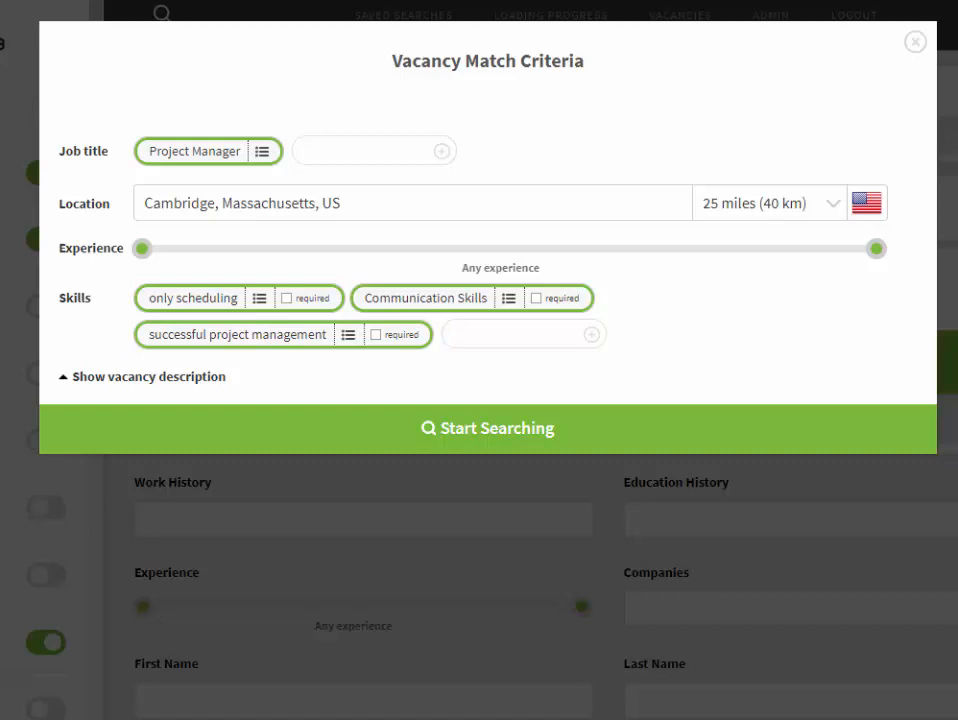
mouse_move(78, 285)
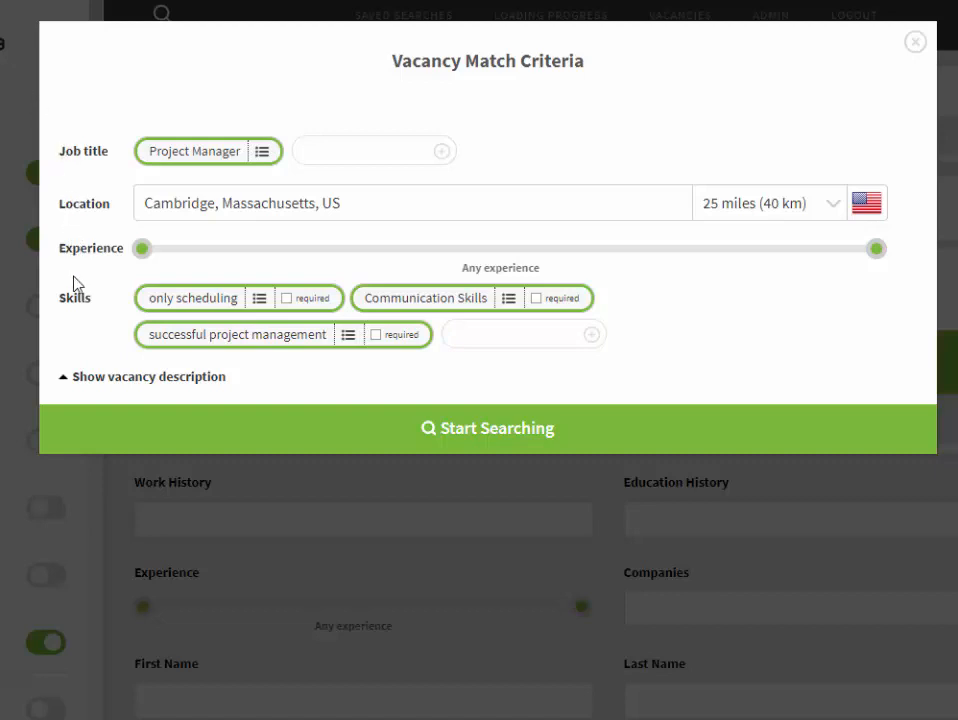
mouse_move(185, 151)
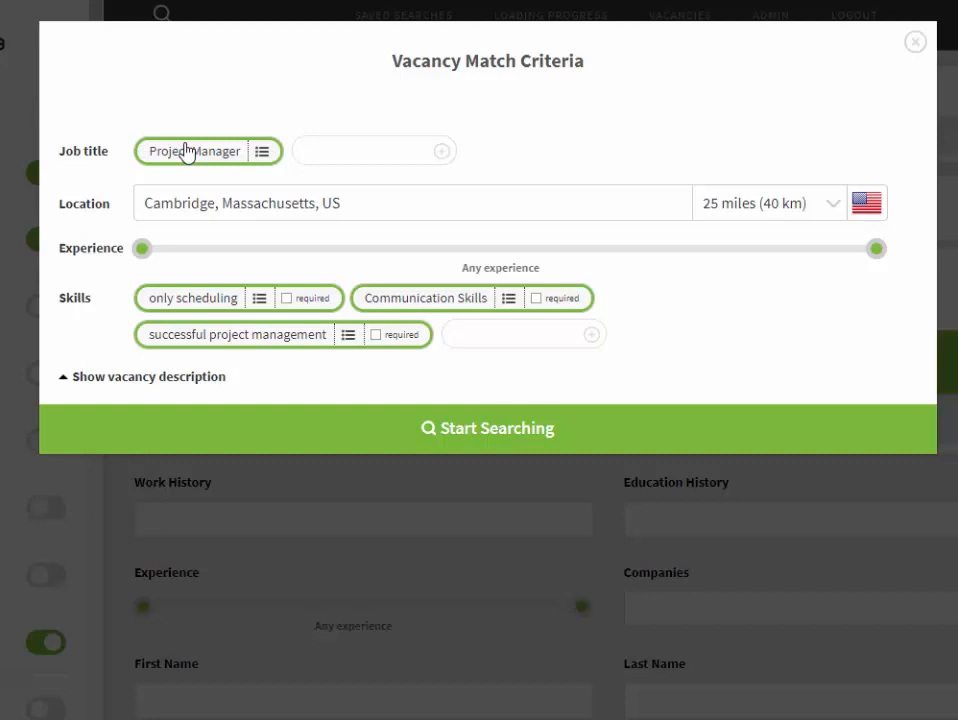
Clear the Cambridge location and set minimum experience to at least 1 year
triple_click(240, 203)
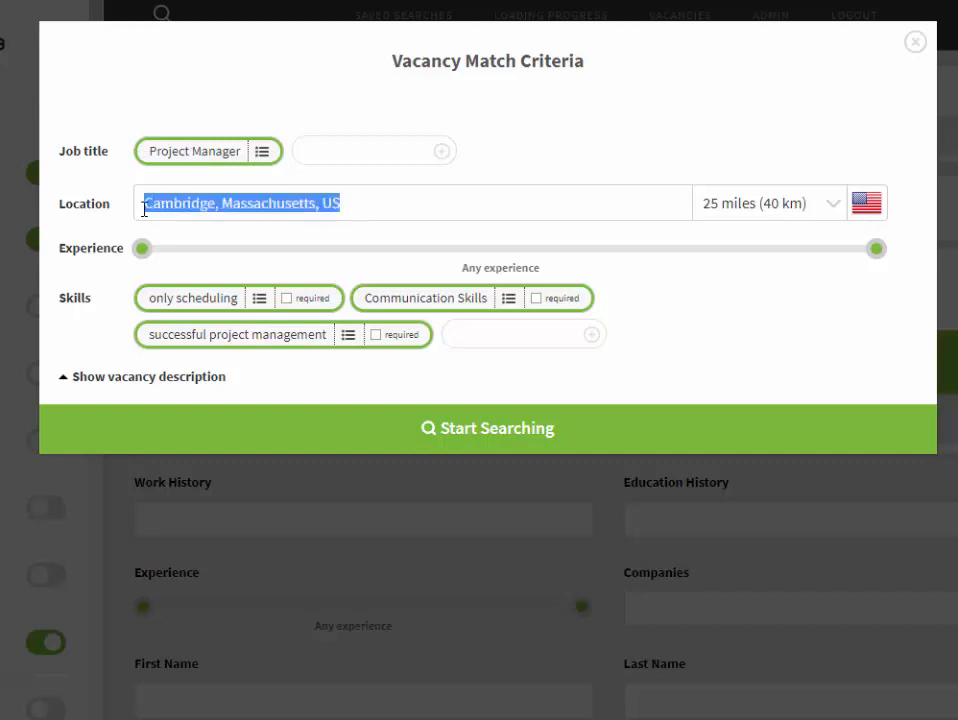
drag(140, 248, 288, 248)
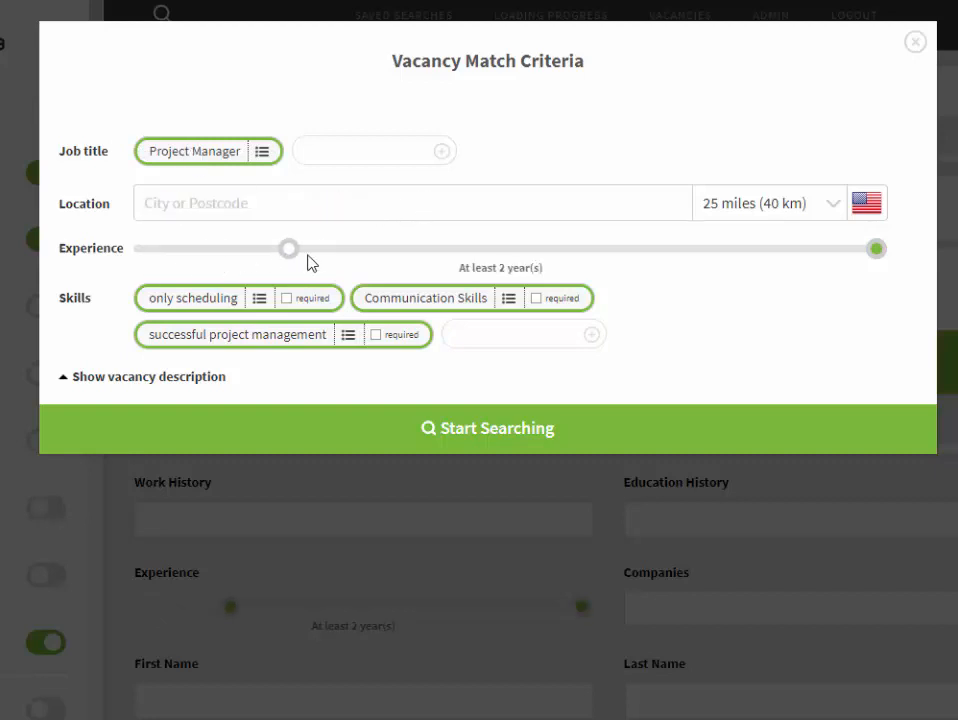
drag(288, 248, 215, 248)
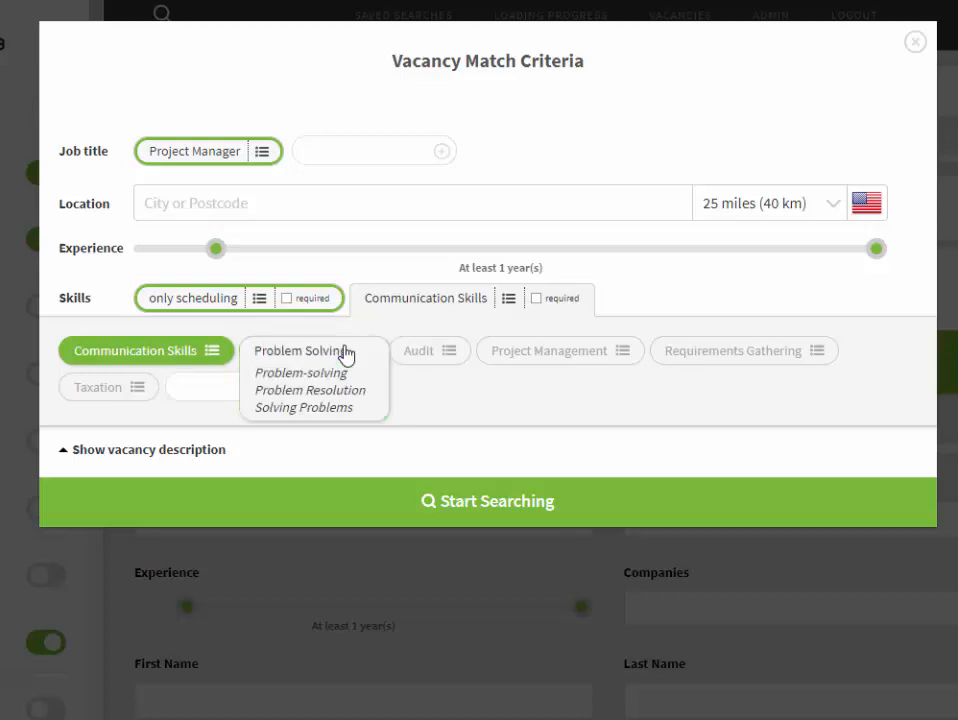
Add Problem Solving, make Communication Skills required, toggle the vacancy description, and apply the criteria
click(298, 350)
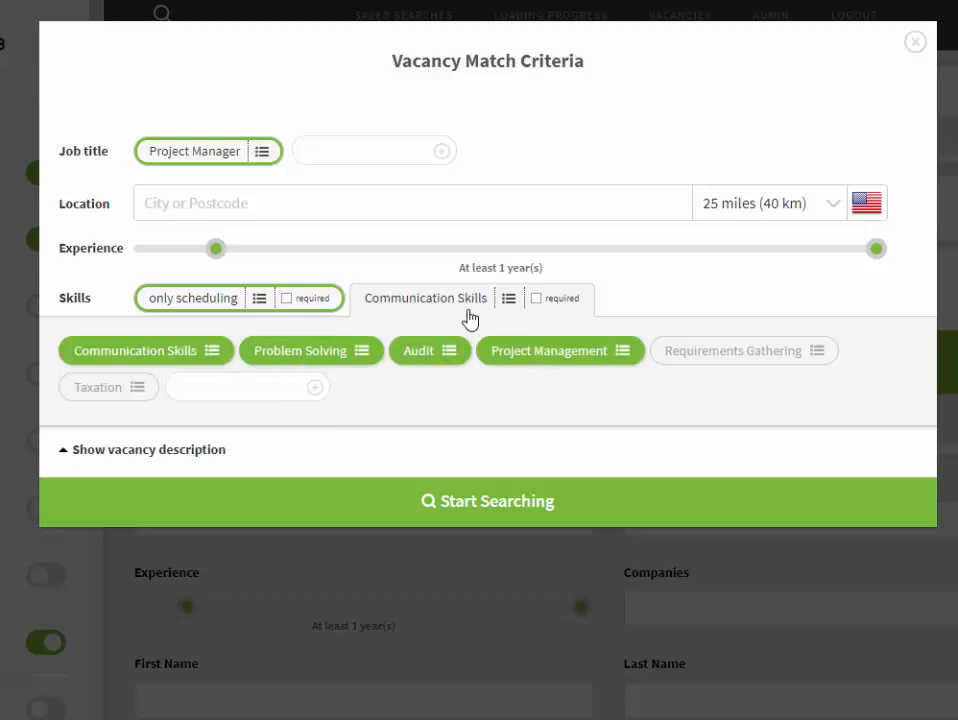
mouse_move(458, 308)
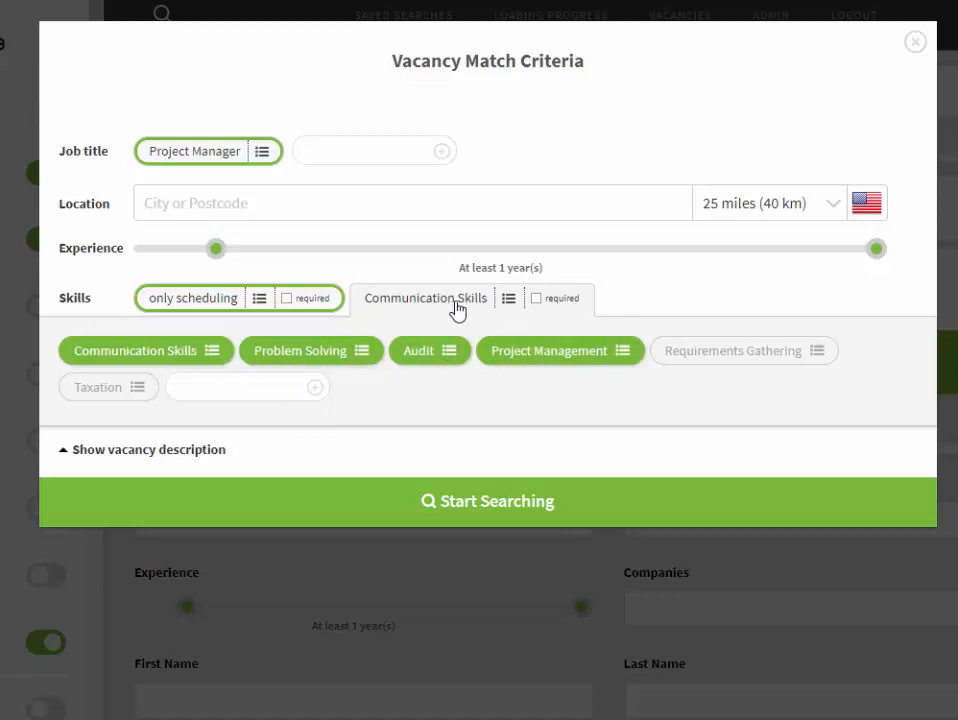
click(535, 298)
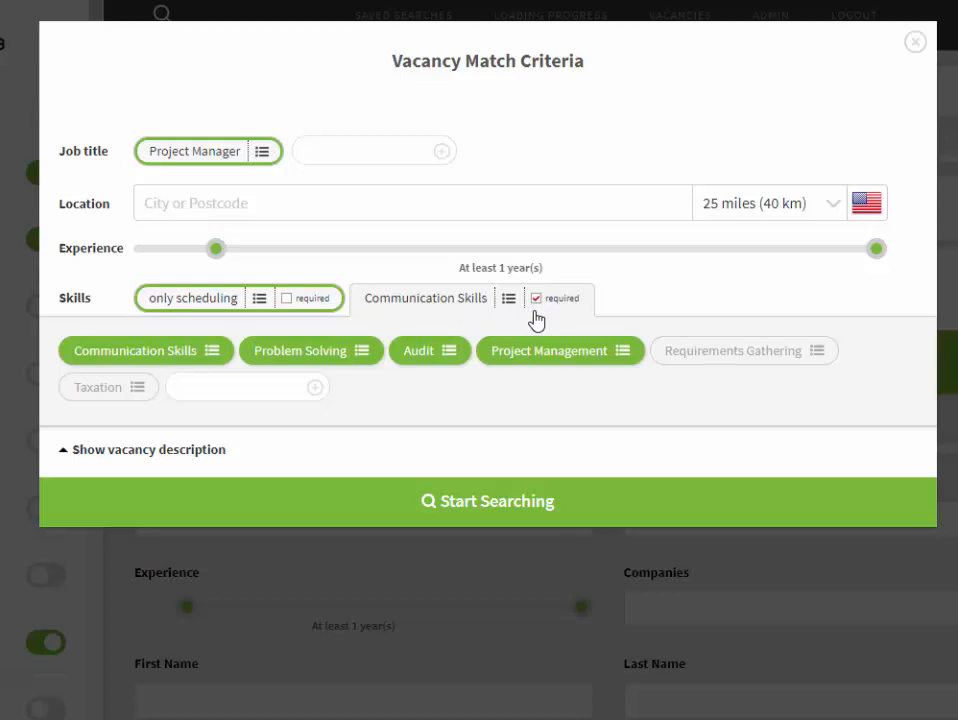
mouse_move(407, 353)
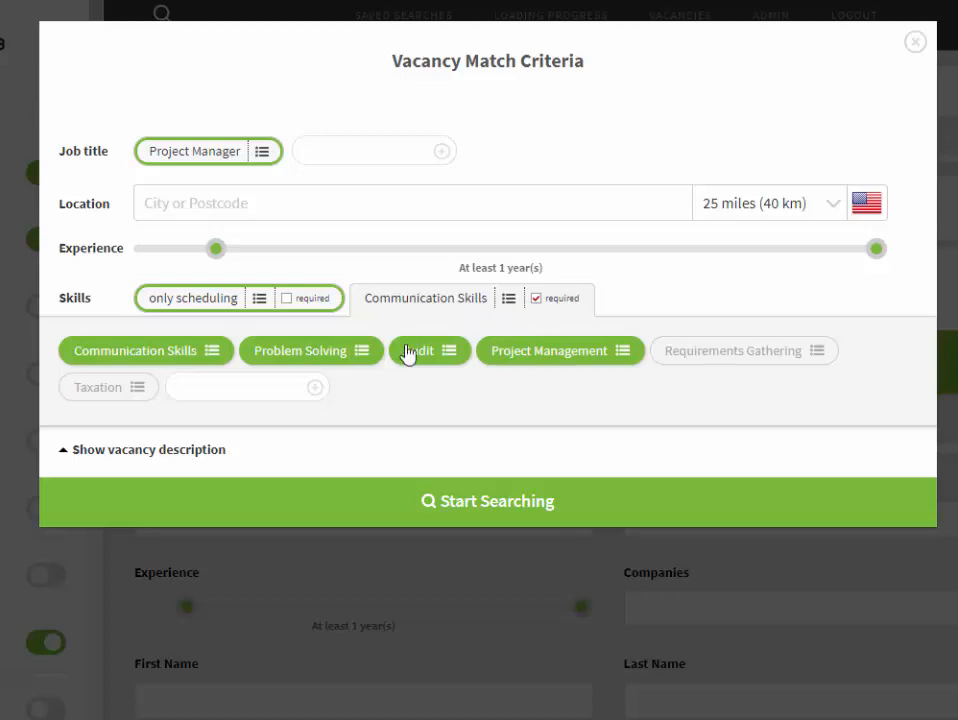
click(142, 449)
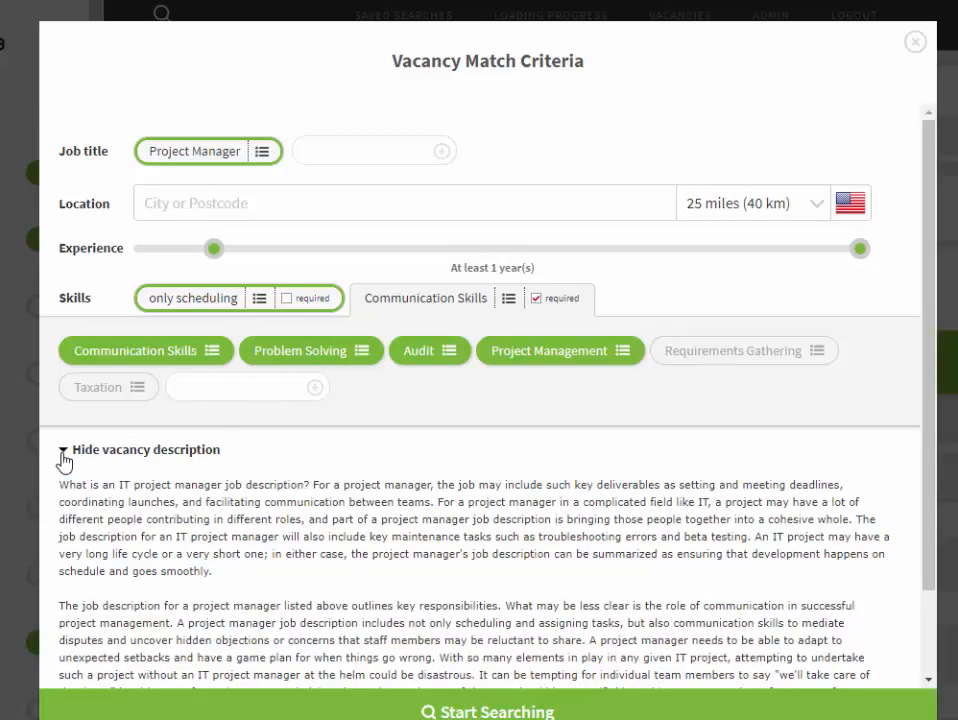
click(62, 449)
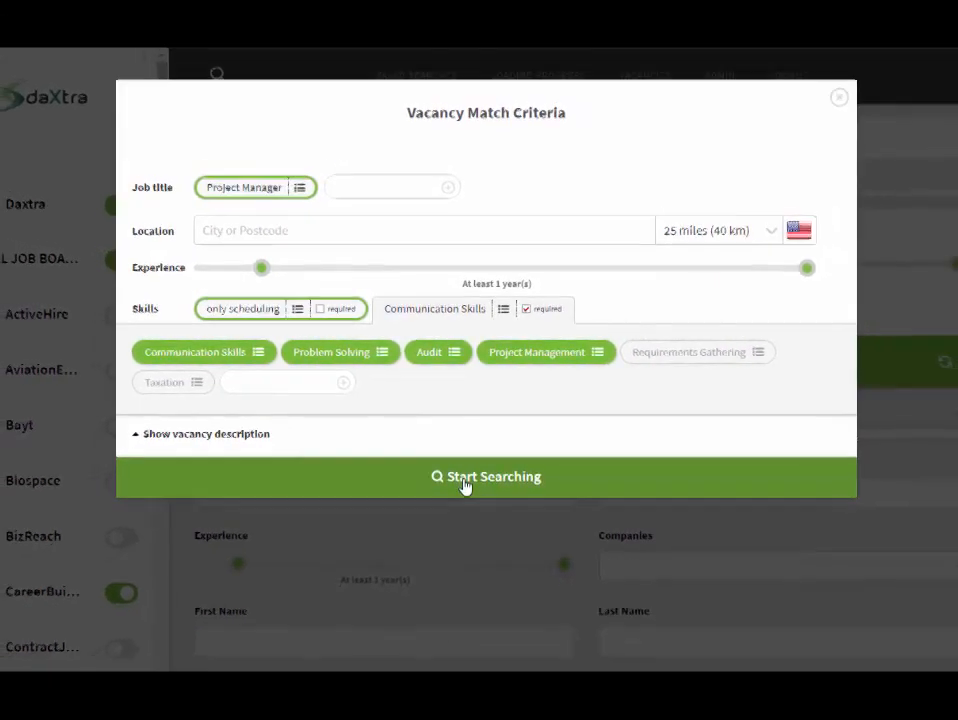
click(486, 476)
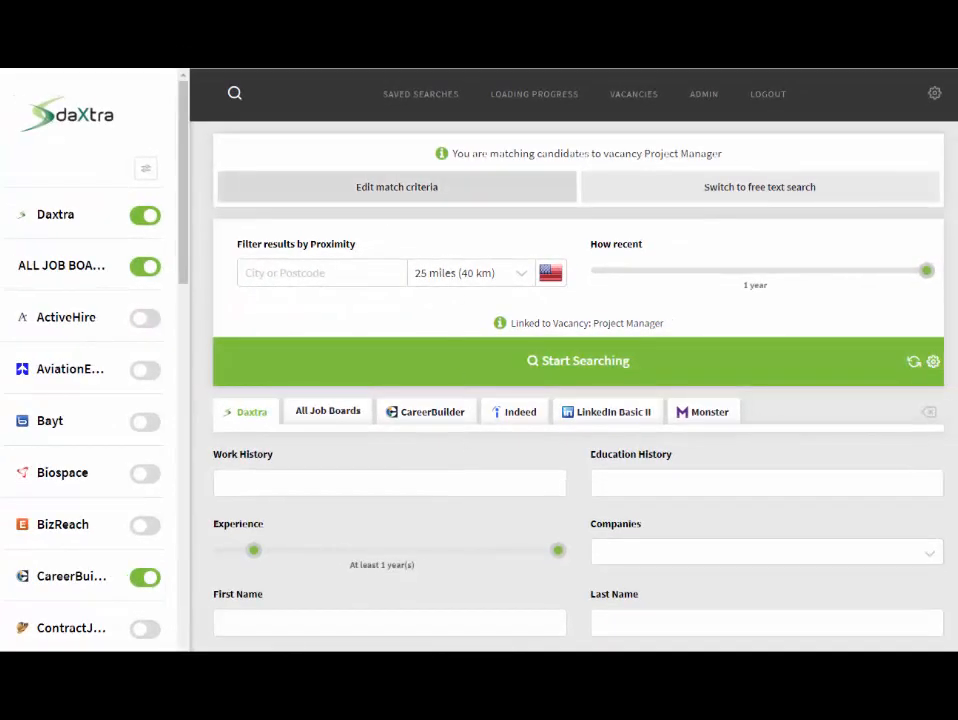
Start searching for candidates matching vacancy 109242 with the edited criteria
scroll(down, 3)
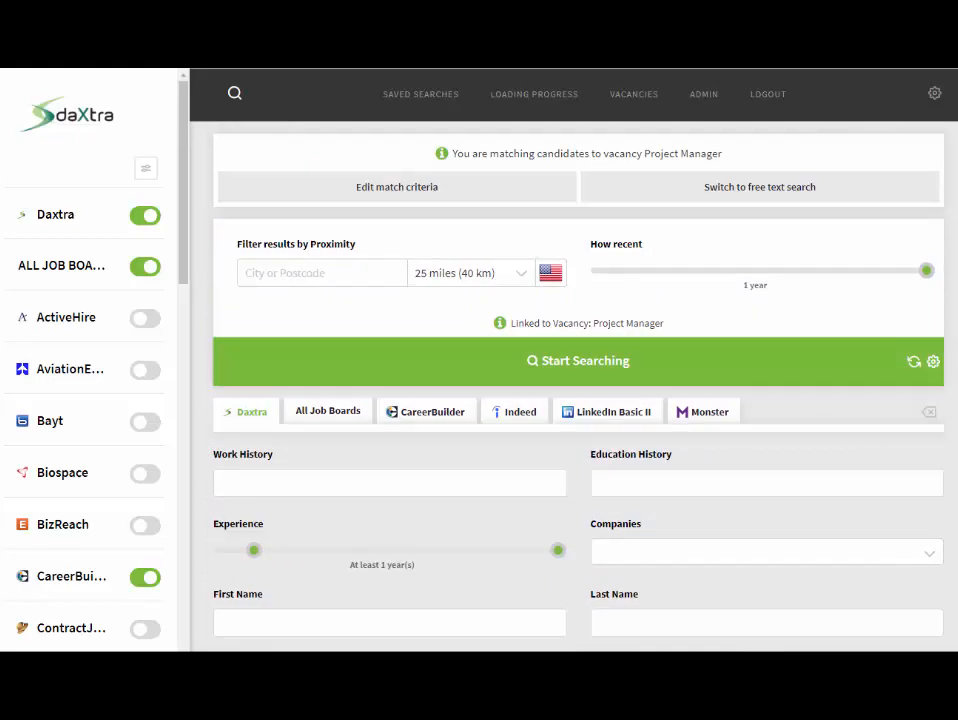
click(396, 187)
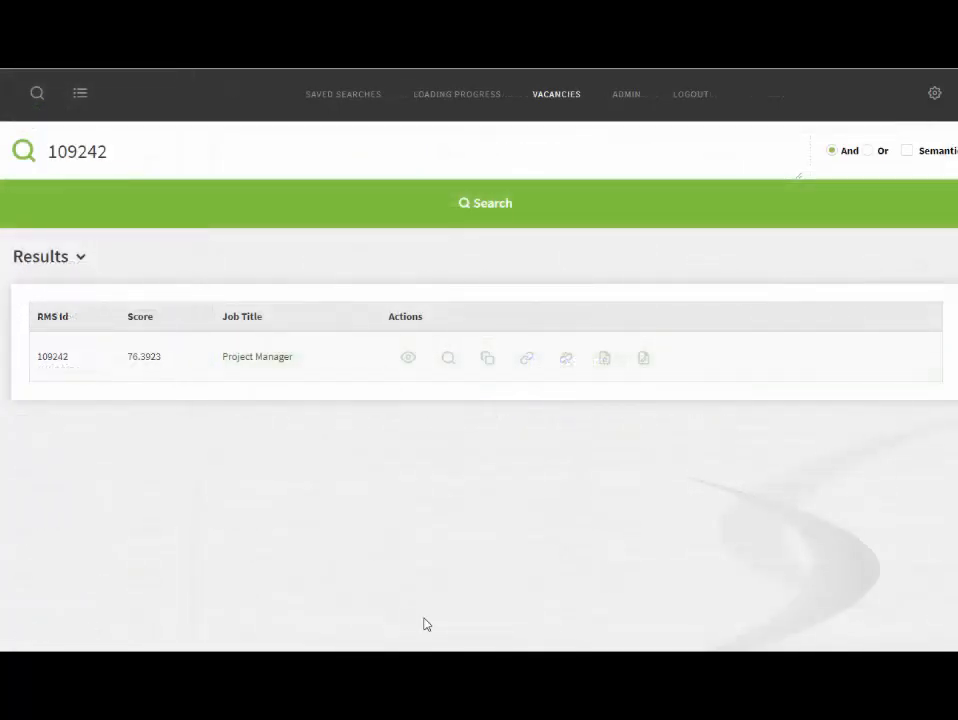
mouse_move(526, 358)
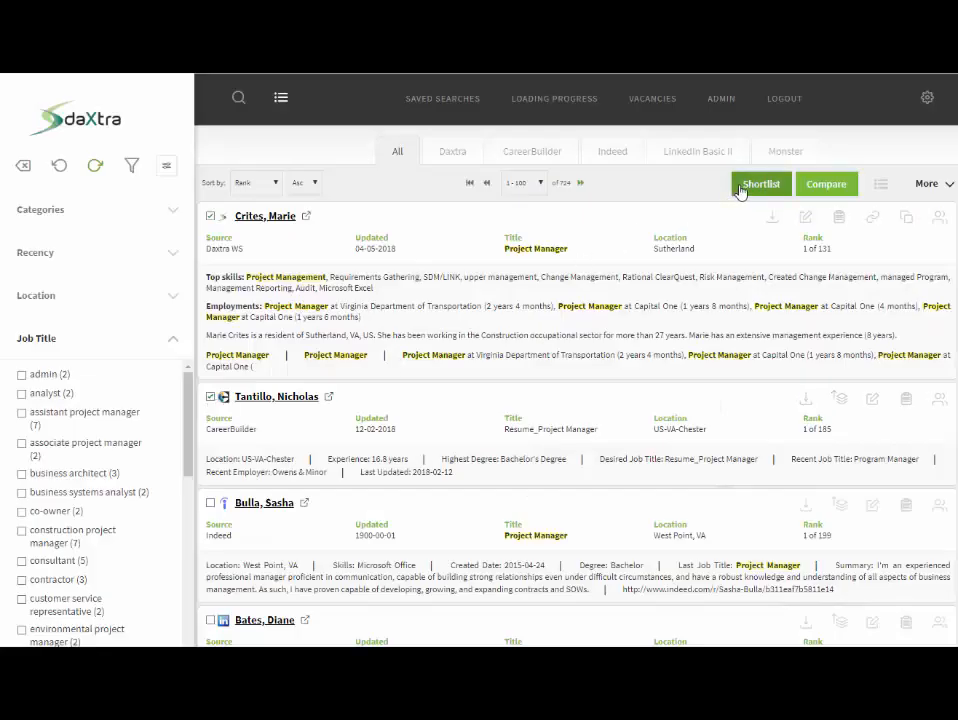
Open Add To Shortlist for the two ticked candidates, targeting vacancy 109242
click(760, 184)
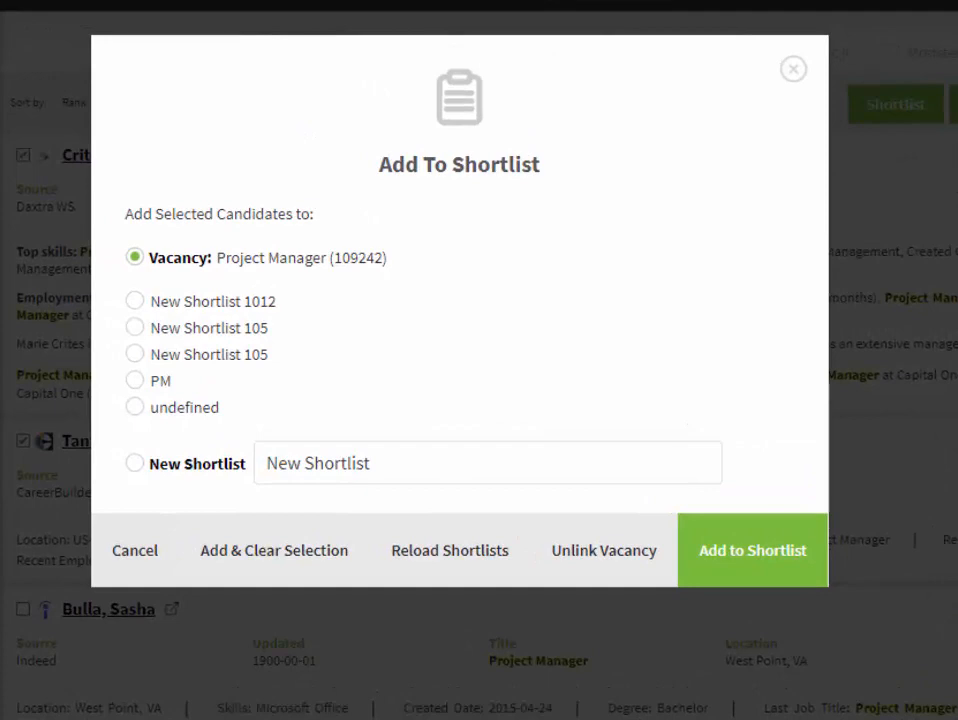